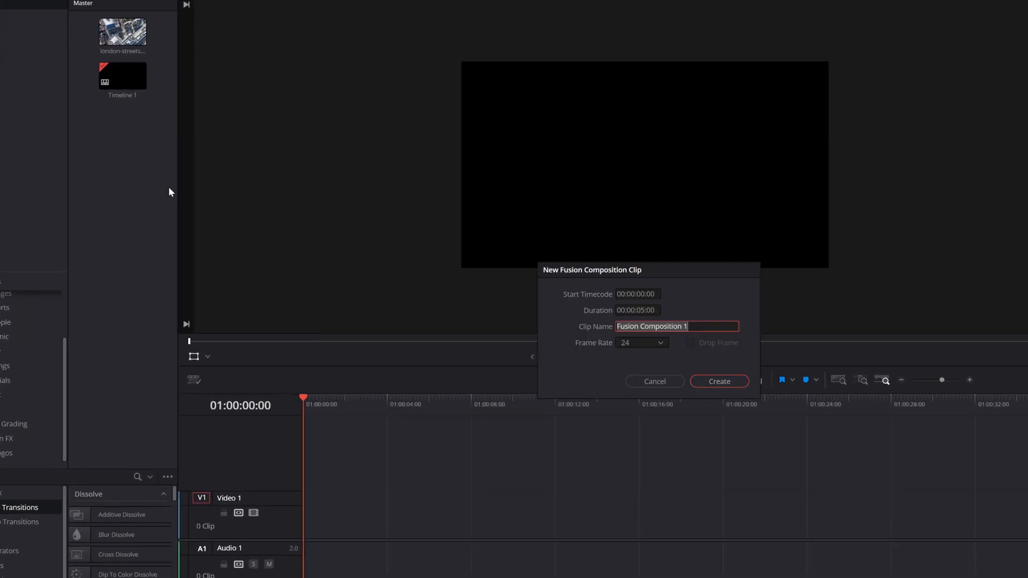
pyautogui.moveTo(726, 371)
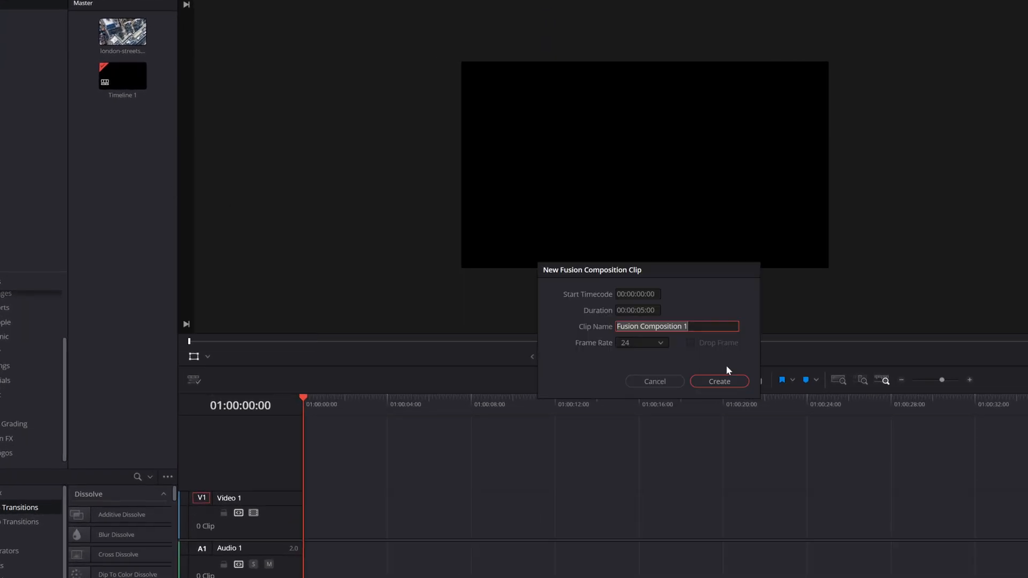
# Create the five-second Fusion composition clip 'Spinning logo' on Video 1
pyautogui.click(719, 381)
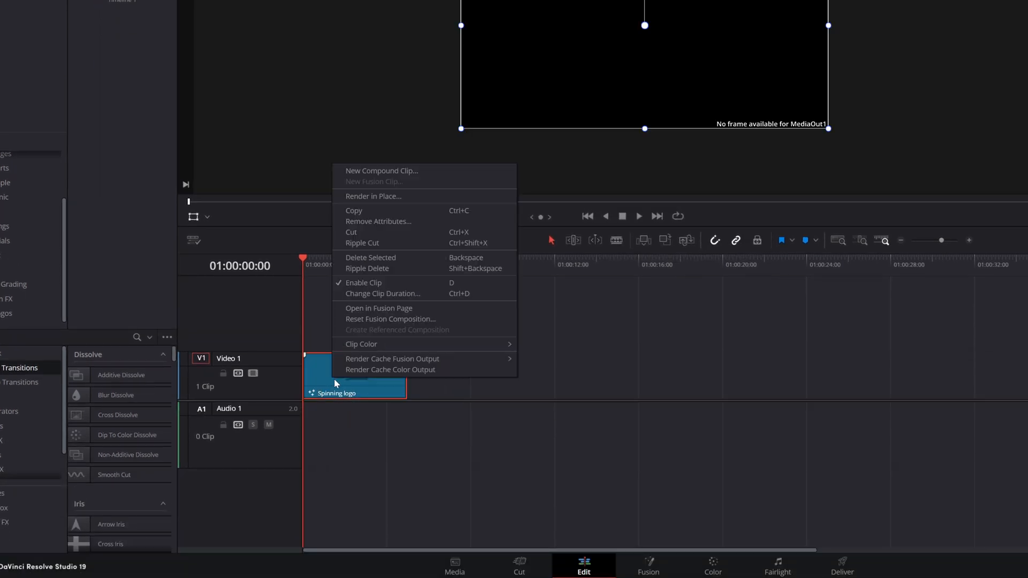
# In the Fusion page, add a Background1 node with Alpha 0 feeding MediaOut1
pyautogui.click(378, 308)
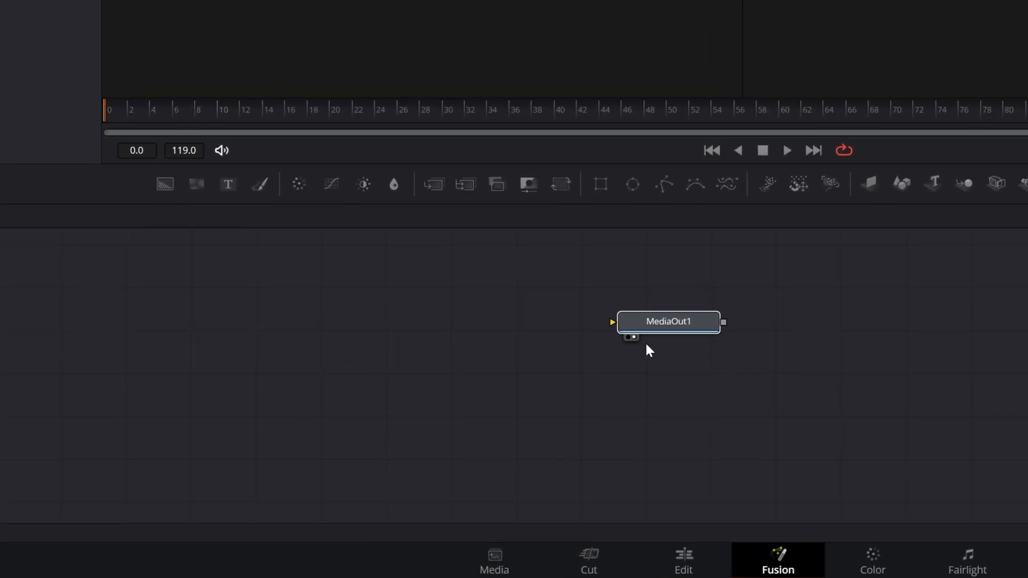
pyautogui.moveTo(669, 322); pyautogui.dragTo(864, 346)
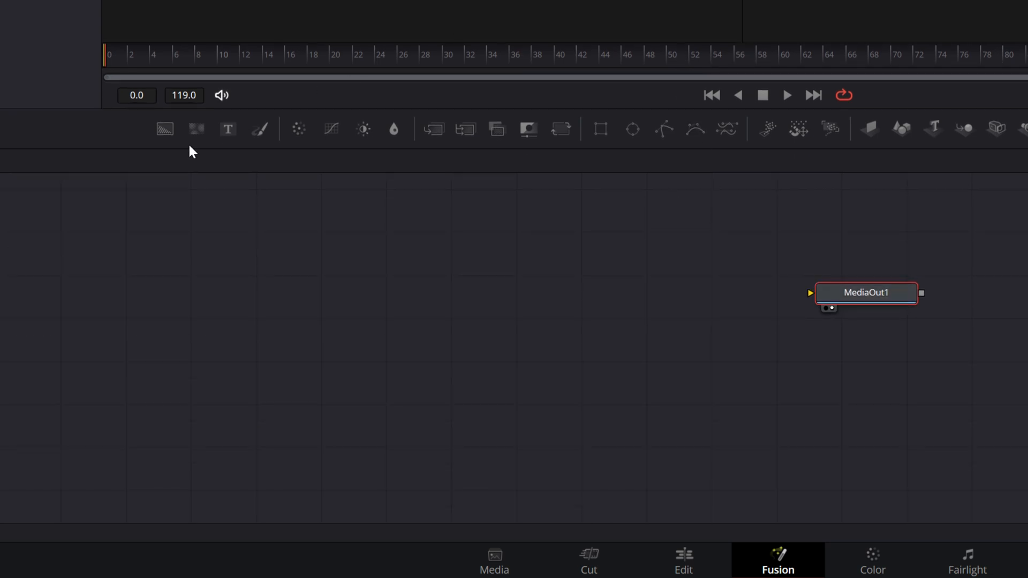
pyautogui.moveTo(164, 129)
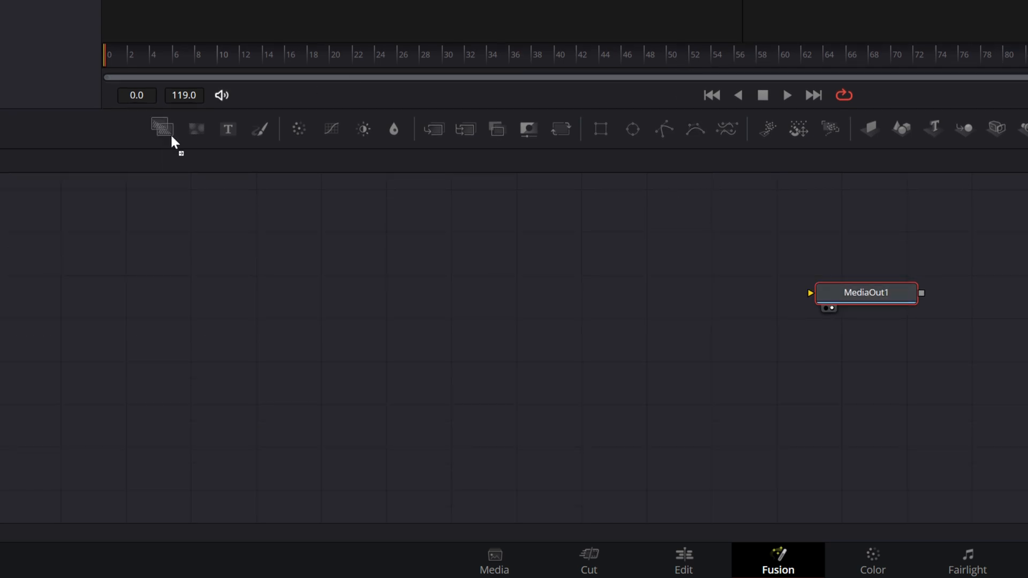
pyautogui.click(160, 128)
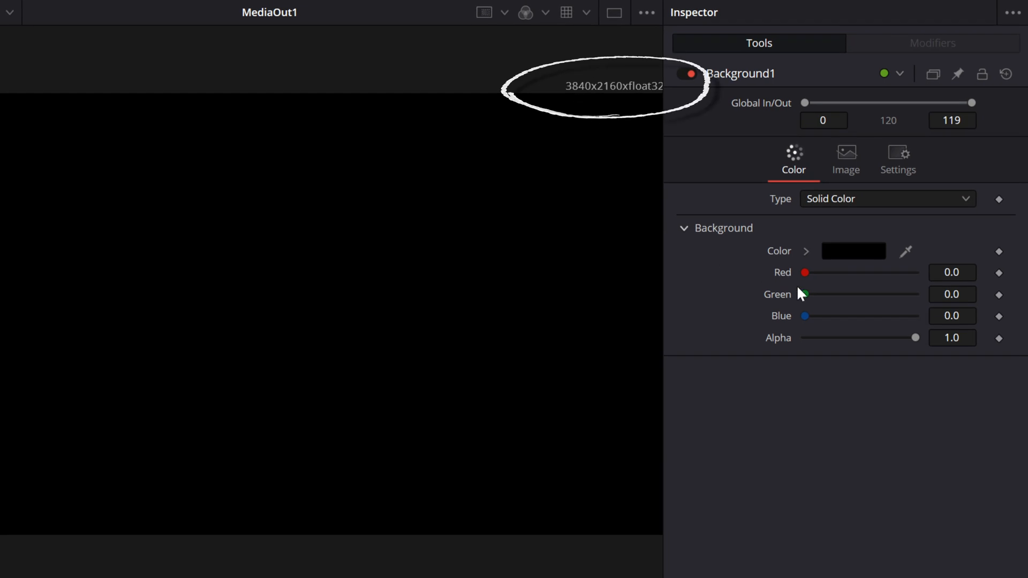
pyautogui.moveTo(918, 337); pyautogui.dragTo(805, 337)
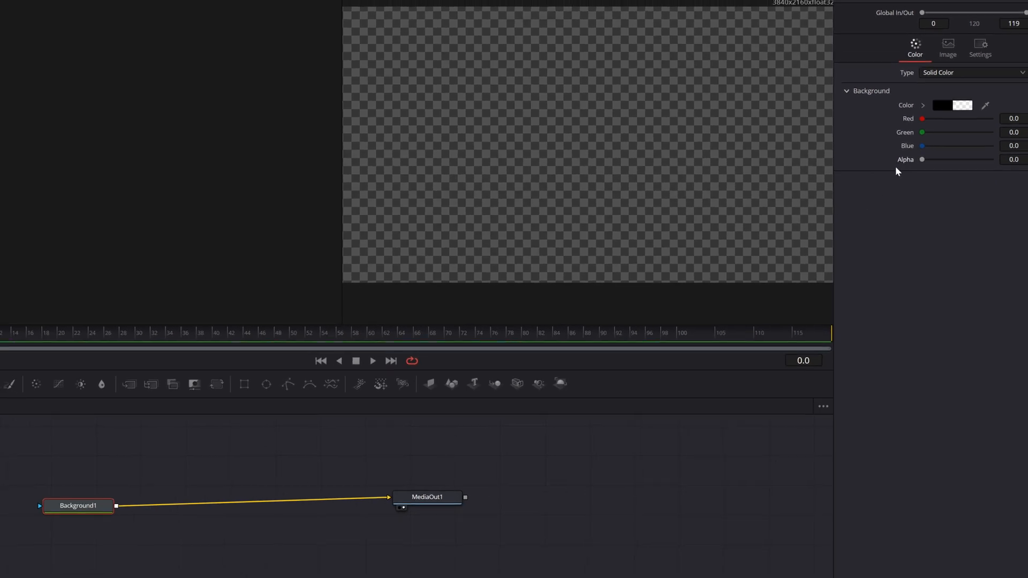
# Bring the blue logo PNG from the Media Pool into the node graph as MediaIn1 merged over Background1
pyautogui.click(68, 24)
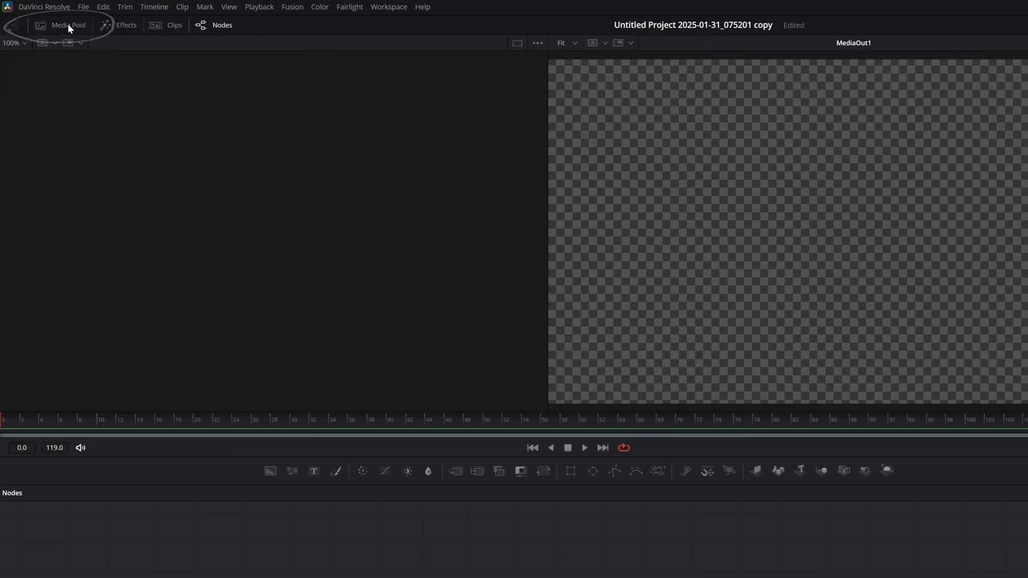
pyautogui.click(67, 25)
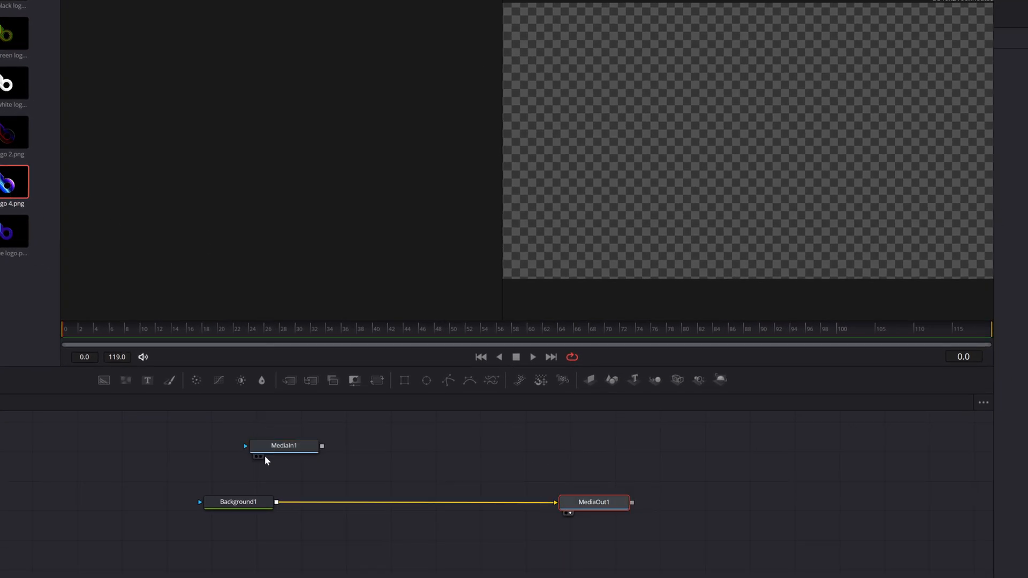
pyautogui.click(238, 502)
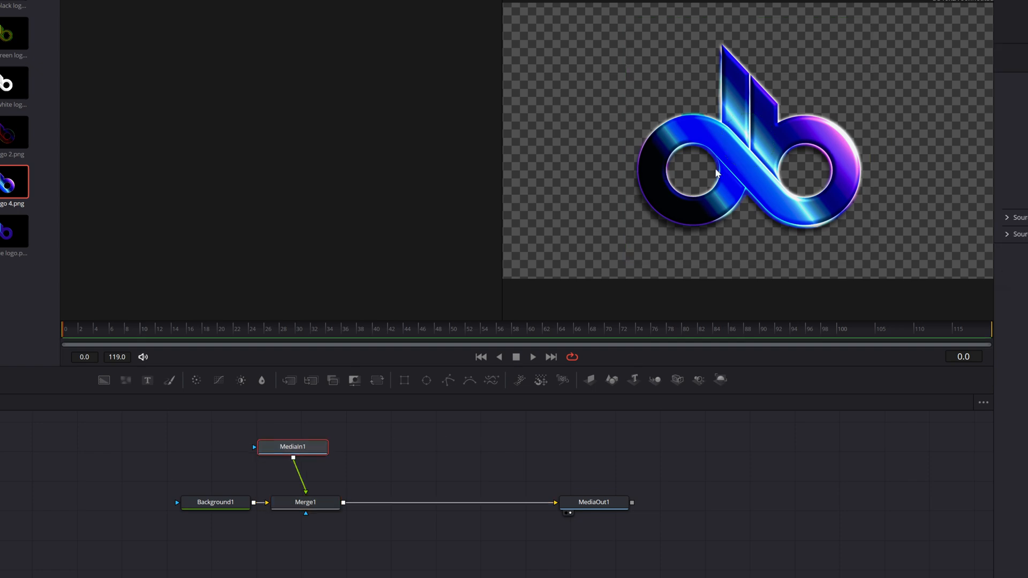
pyautogui.moveTo(192, 494)
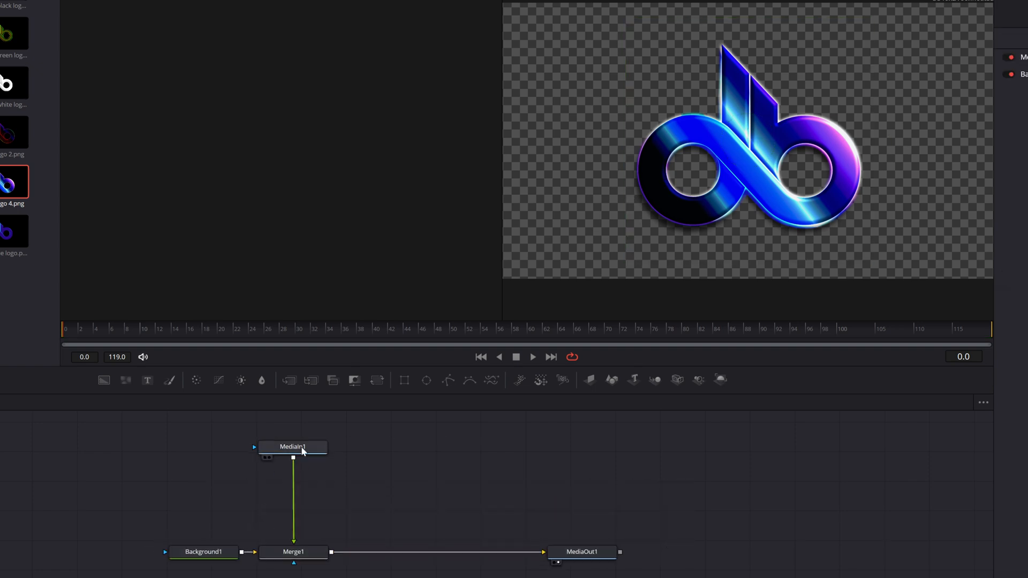
pyautogui.click(293, 446)
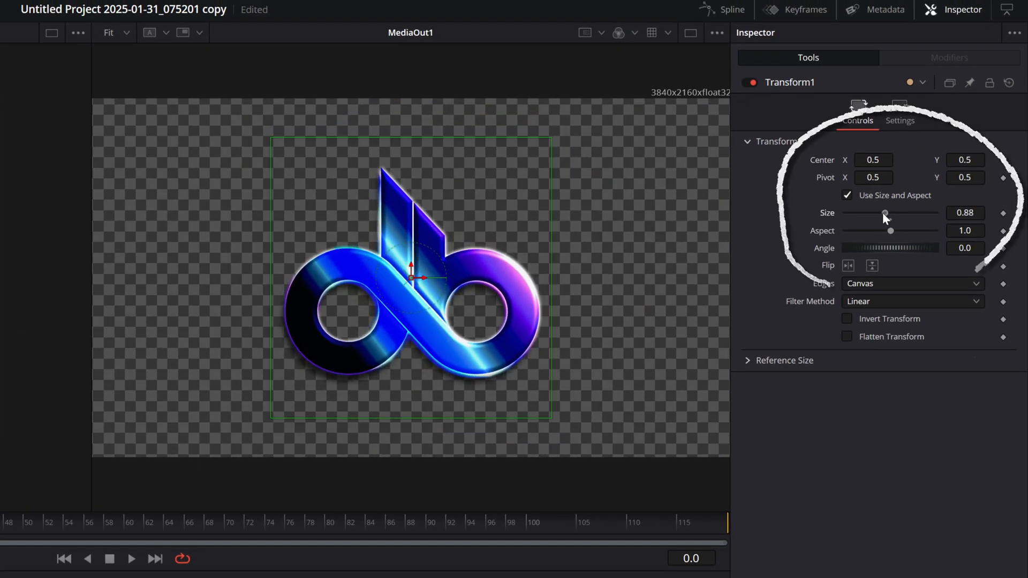
pyautogui.moveTo(885, 213); pyautogui.dragTo(889, 214)
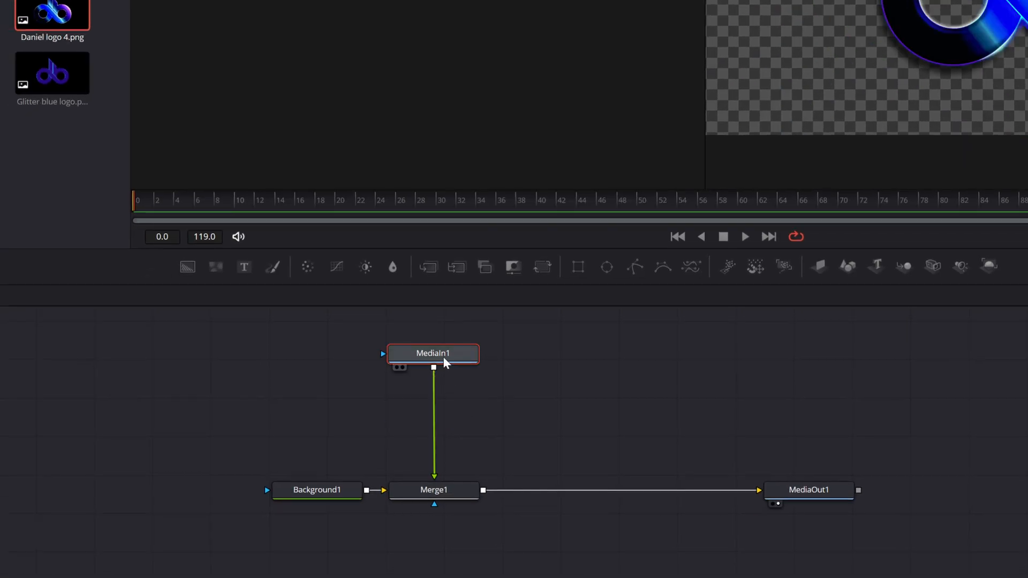
# Pull MediaIn1 away from Merge1 so the logo node sits detached on the left
pyautogui.moveTo(433, 353); pyautogui.dragTo(68, 404)
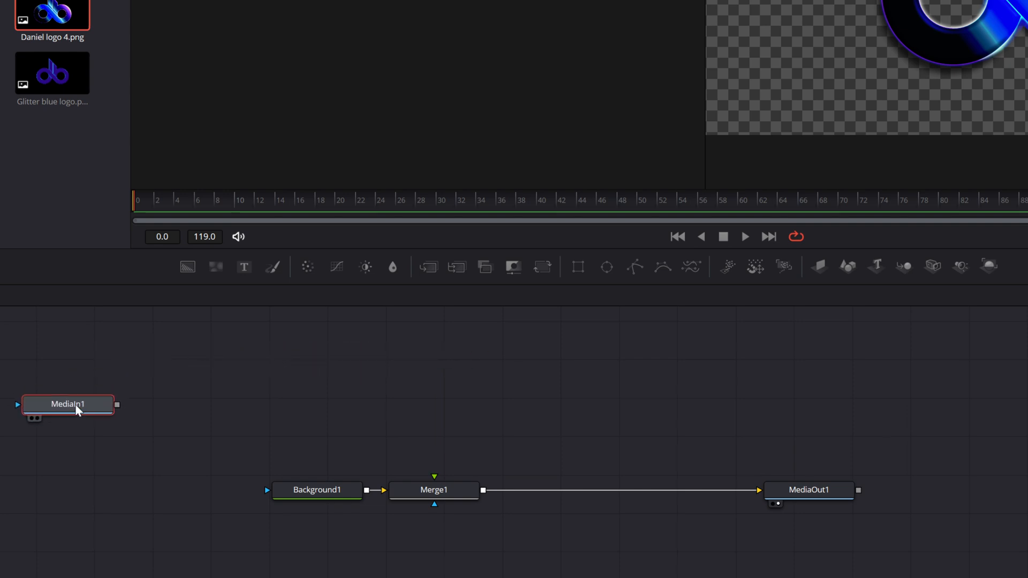
pyautogui.moveTo(68, 403); pyautogui.dragTo(161, 390)
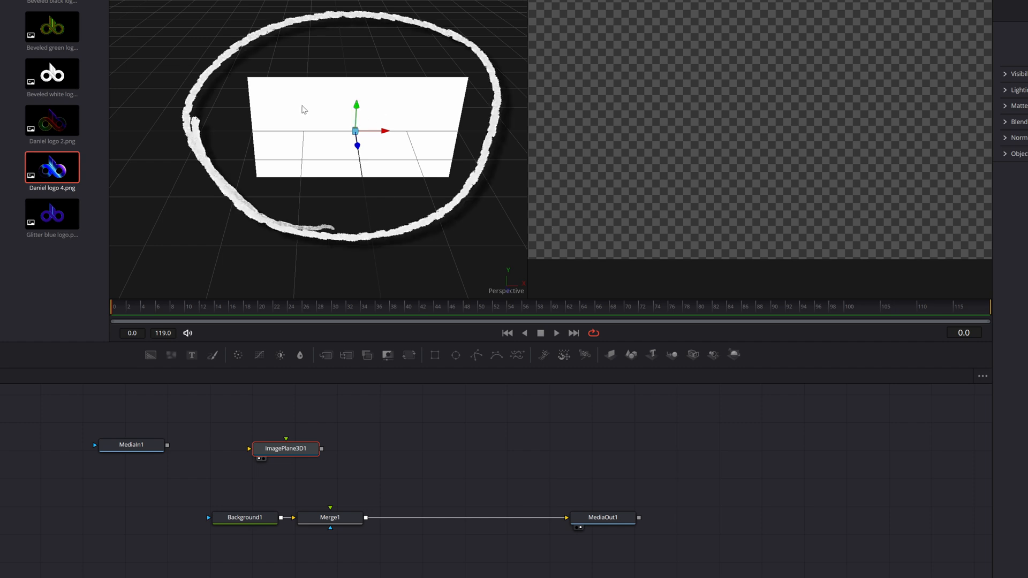
# Connect MediaIn1's output into ImagePlane3D1 so the logo maps onto the plane
pyautogui.click(140, 446)
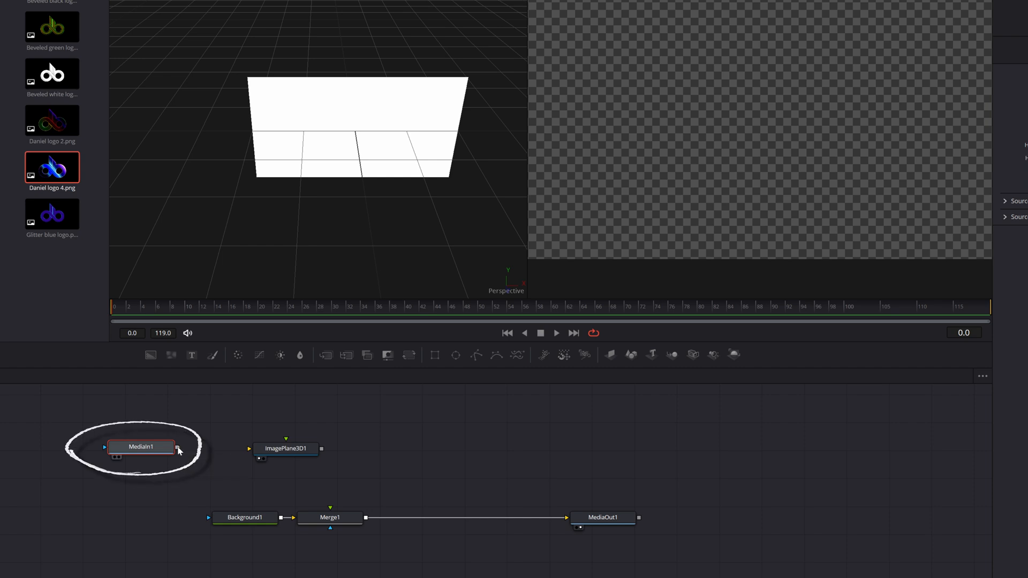
pyautogui.moveTo(177, 446); pyautogui.dragTo(299, 457)
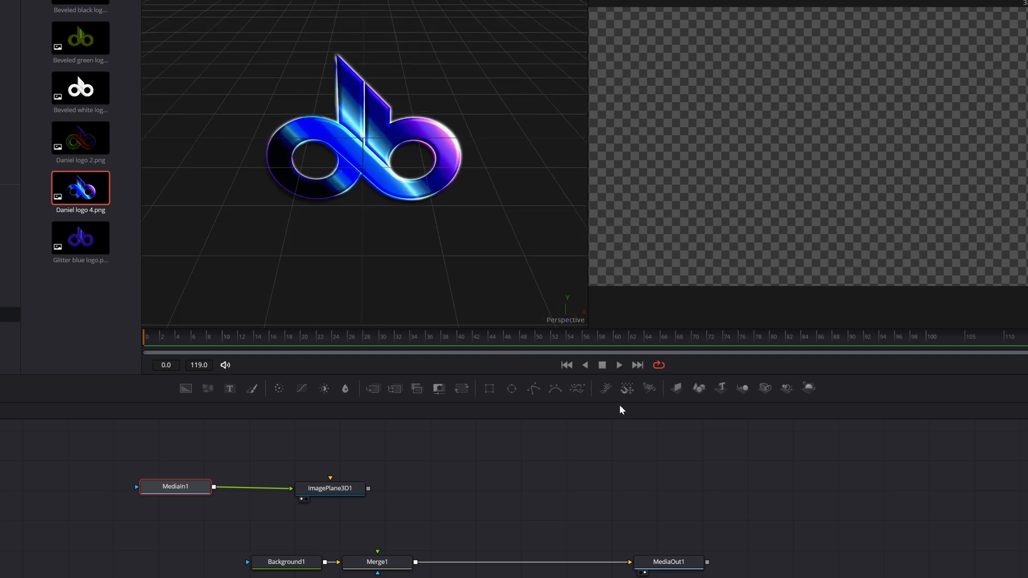
pyautogui.moveTo(450, 182)
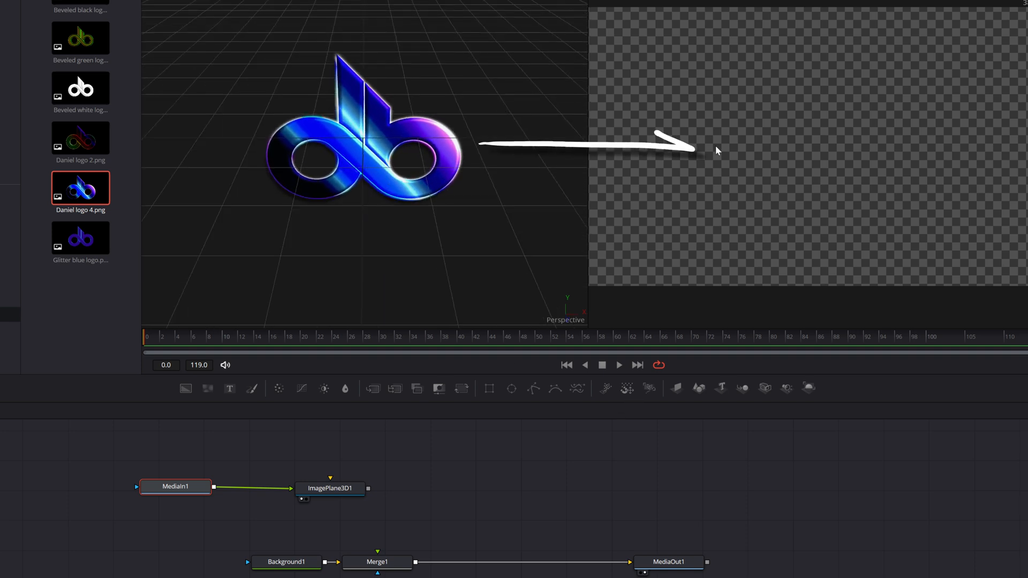
pyautogui.click(330, 488)
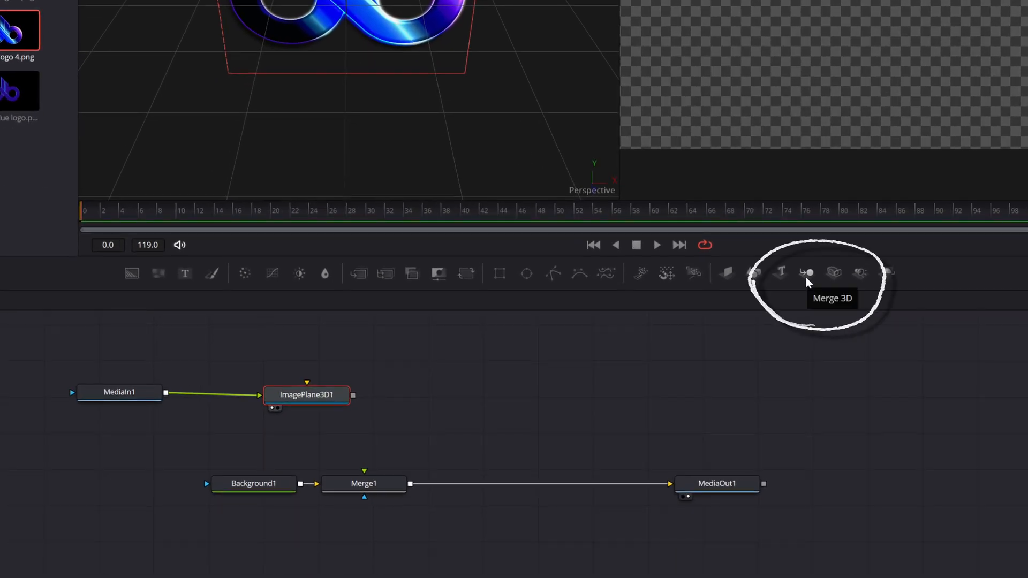
pyautogui.click(805, 273)
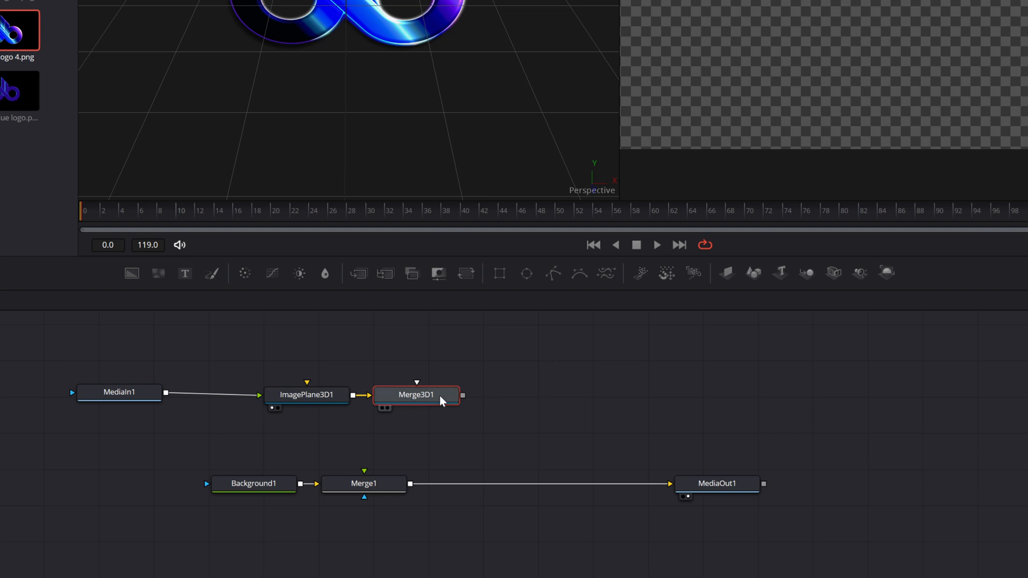
pyautogui.moveTo(885, 273)
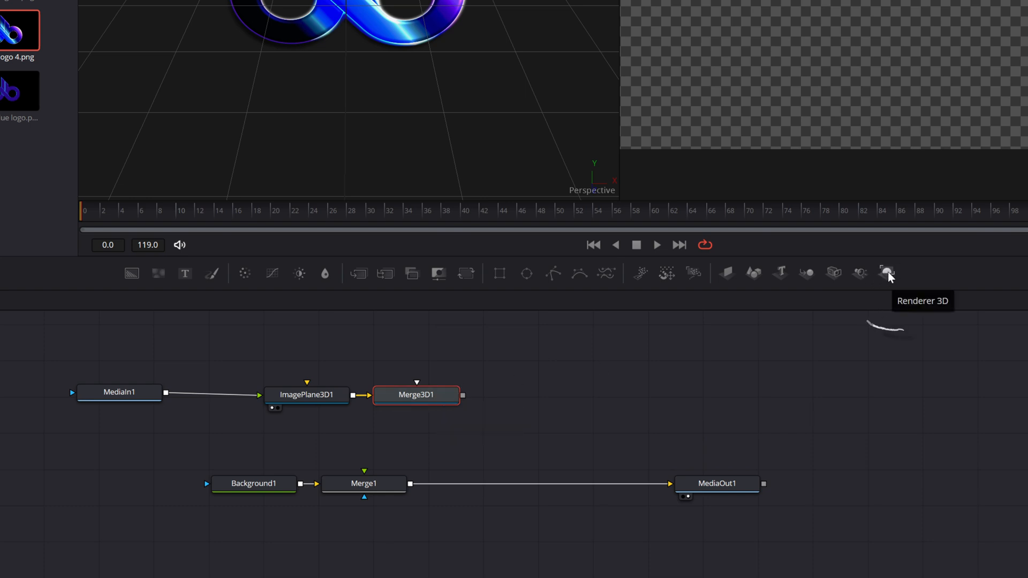
pyautogui.click(886, 273)
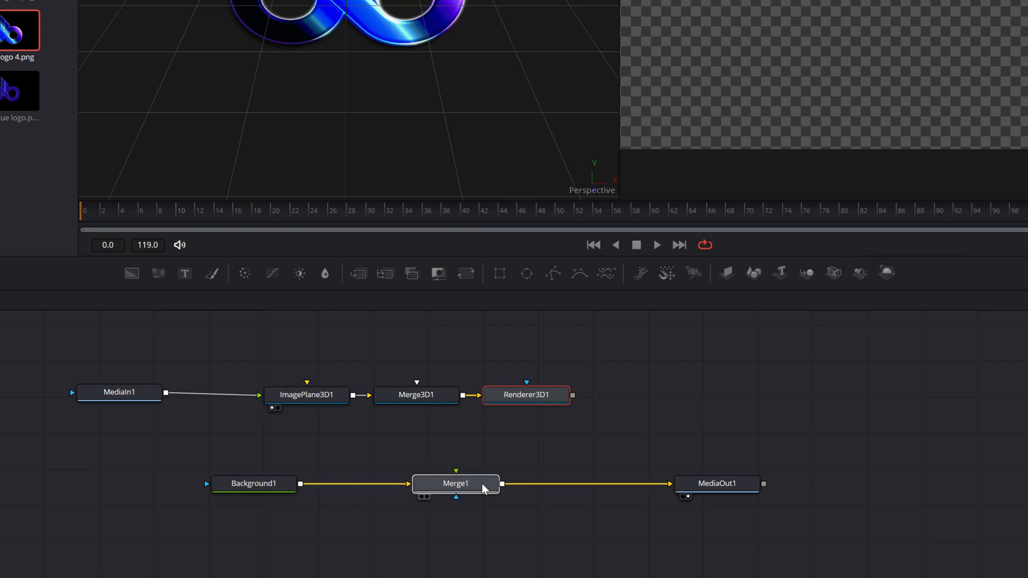
pyautogui.click(455, 484)
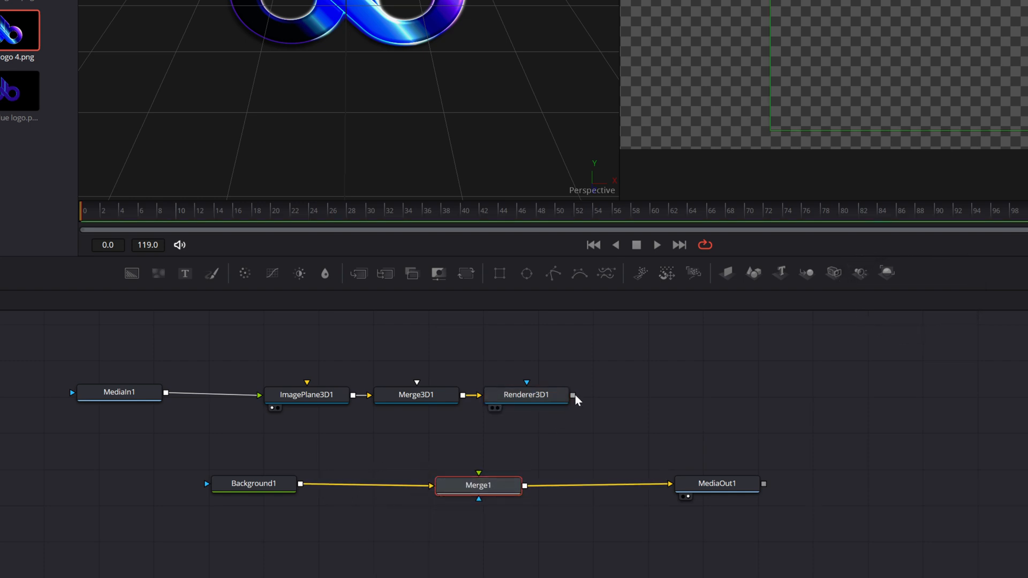
pyautogui.moveTo(571, 395); pyautogui.dragTo(478, 485)
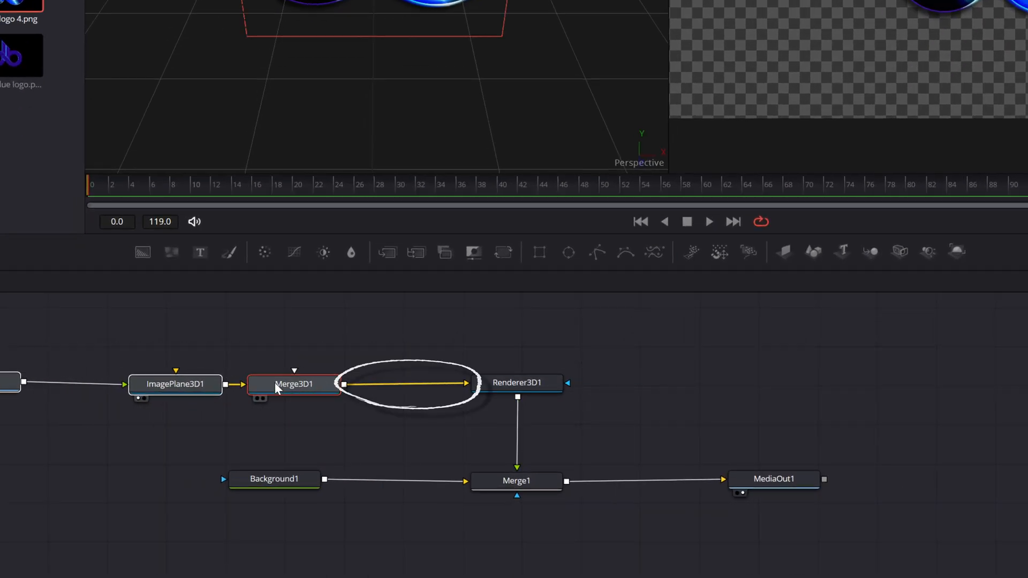
pyautogui.moveTo(293, 385)
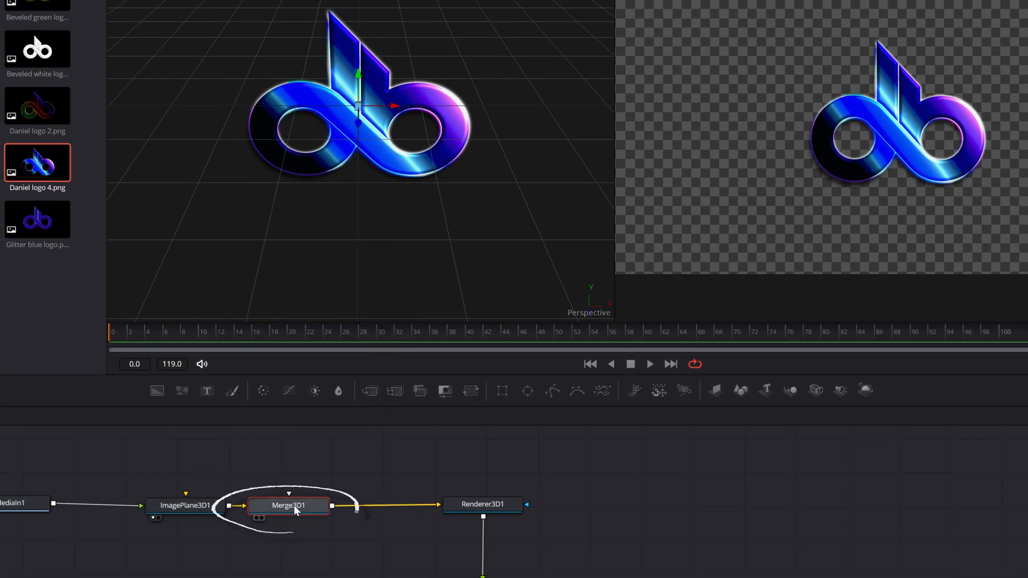
# Add a Transform 3D node after Merge3D1 via the Select Tool search
pyautogui.press('shift+space')
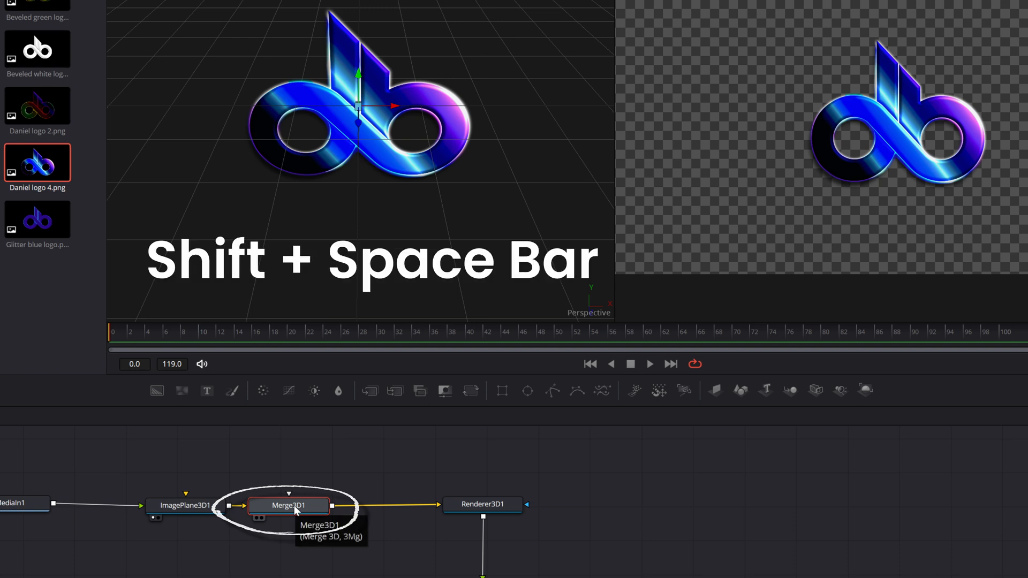
pyautogui.press('shift+space')
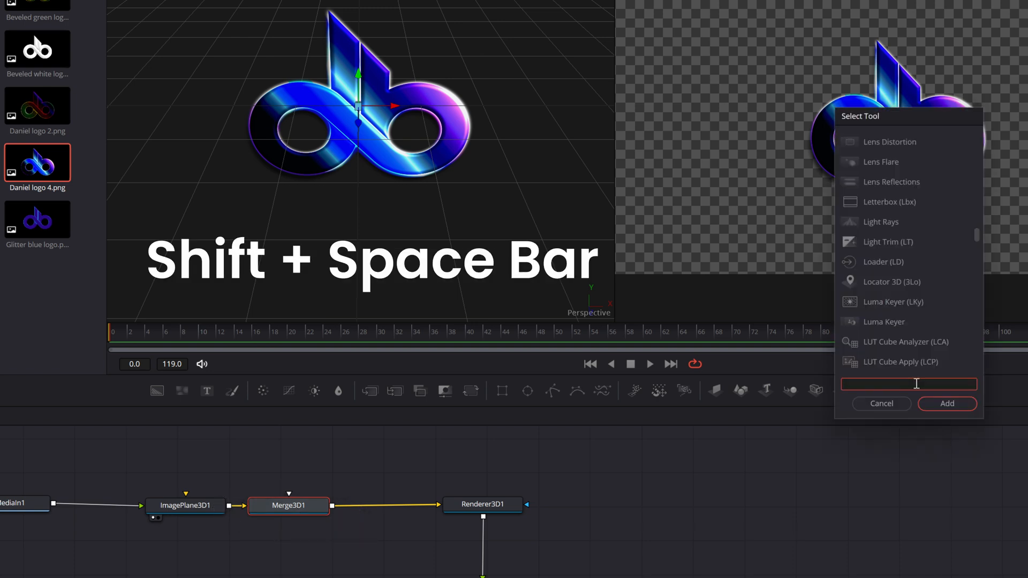
pyautogui.write('Transform 3D')
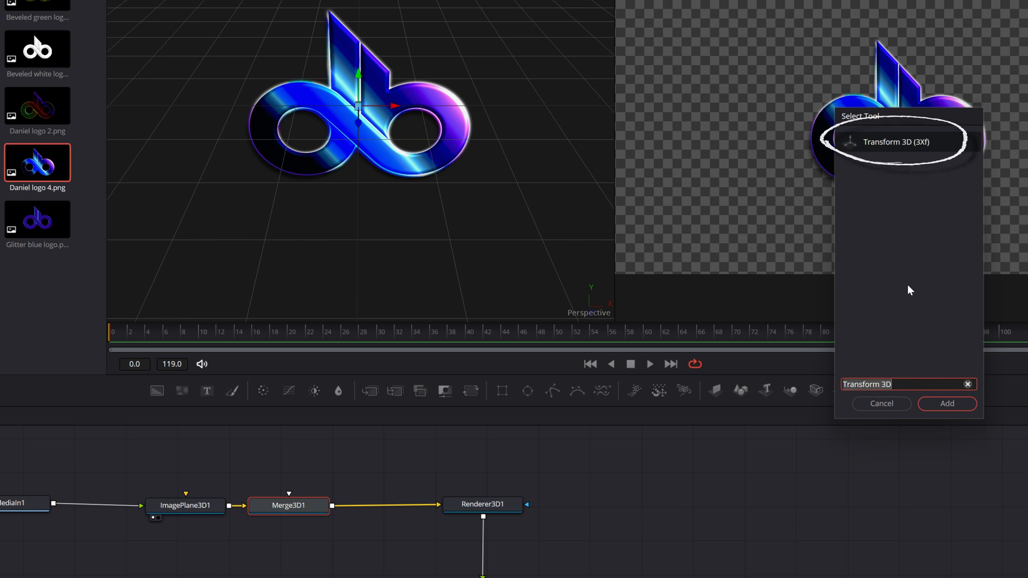
pyautogui.click(946, 404)
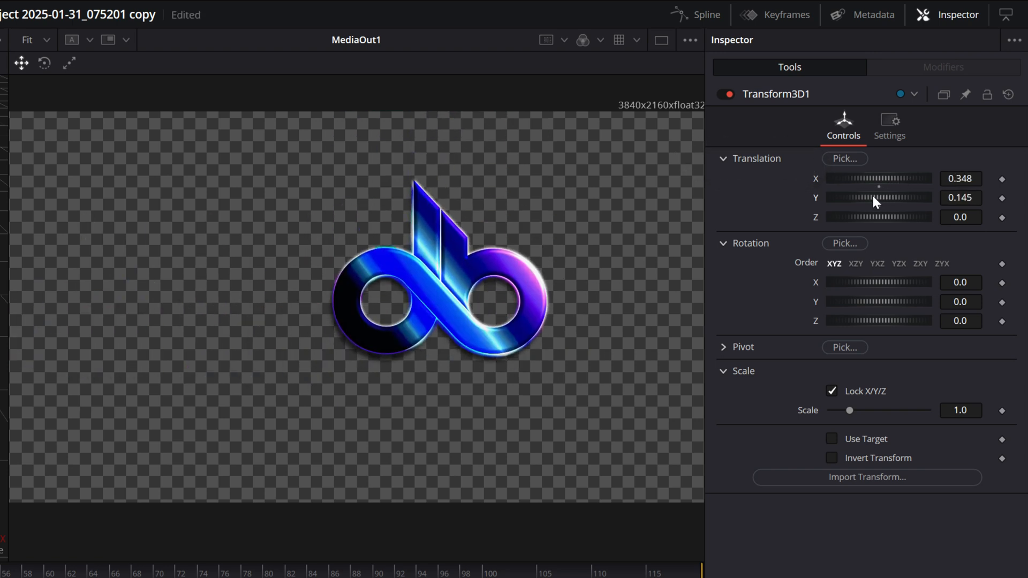
pyautogui.moveTo(877, 223)
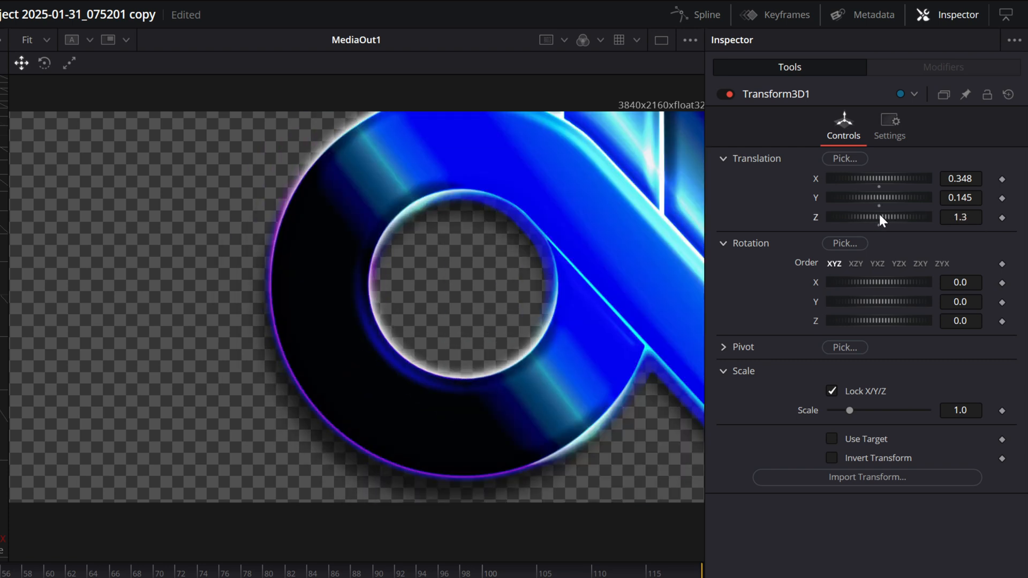
pyautogui.moveTo(878, 217); pyautogui.dragTo(892, 217)
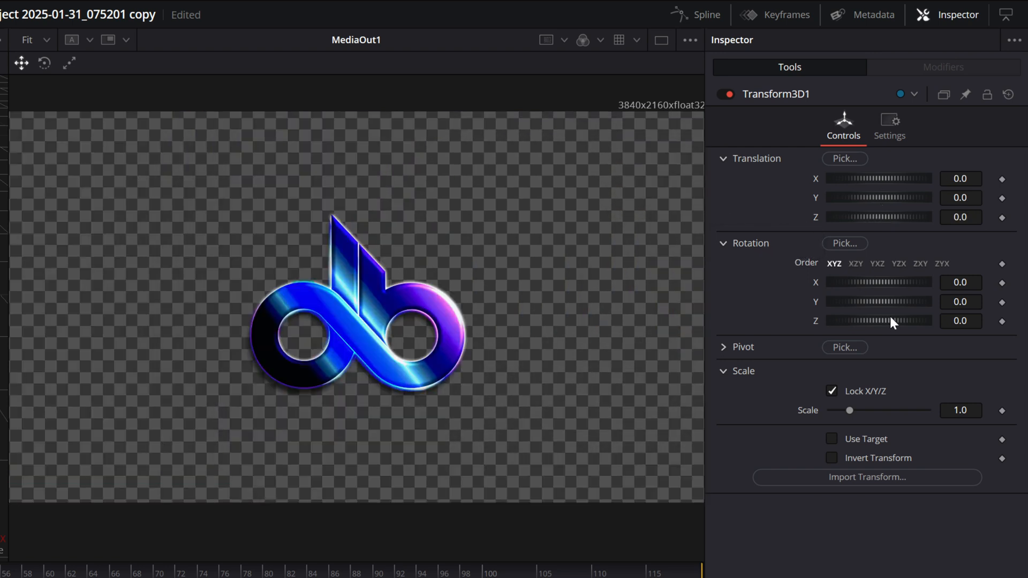
pyautogui.moveTo(905, 320); pyautogui.dragTo(865, 320)
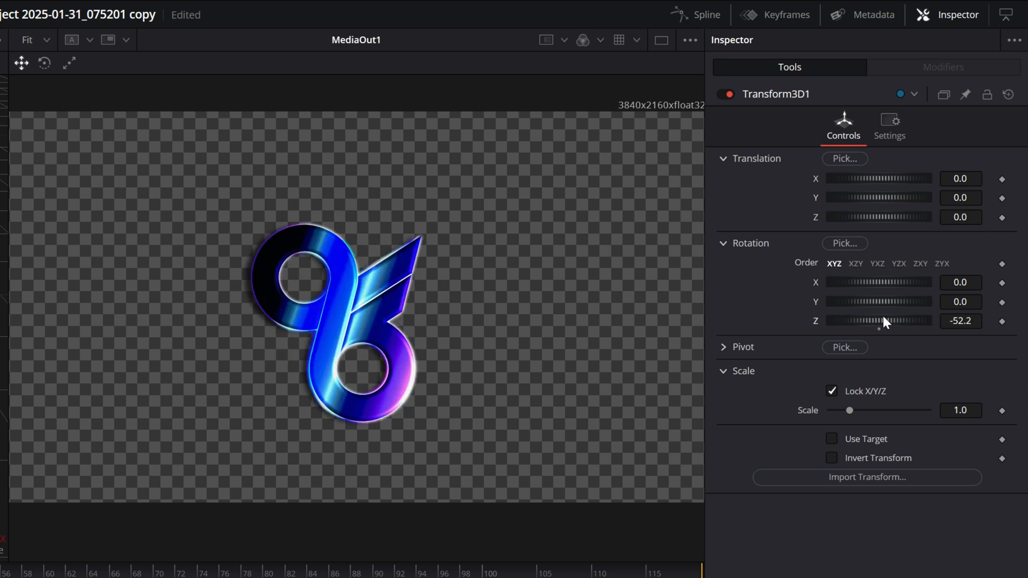
pyautogui.moveTo(878, 320); pyautogui.dragTo(917, 320)
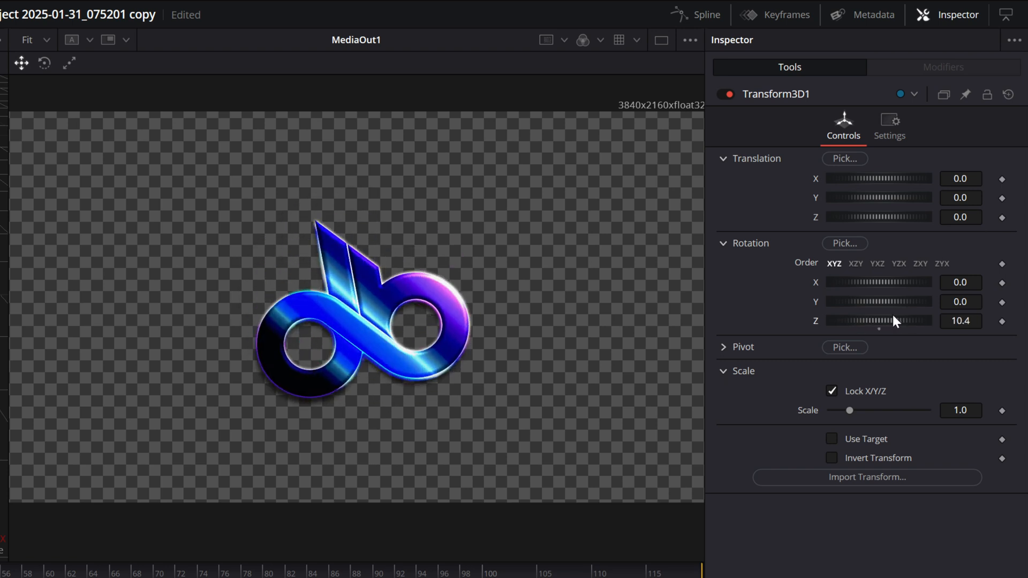
pyautogui.moveTo(892, 321); pyautogui.dragTo(878, 321)
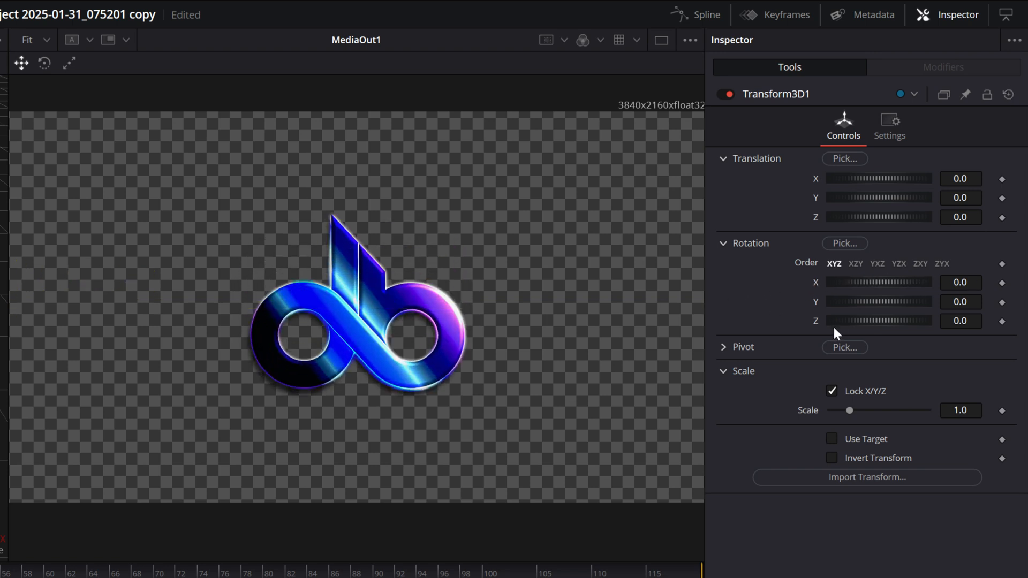
# Keyframe Transform3D1's Rotation Y to reach 360 degrees at frame 50
pyautogui.moveTo(878, 302); pyautogui.dragTo(881, 302)
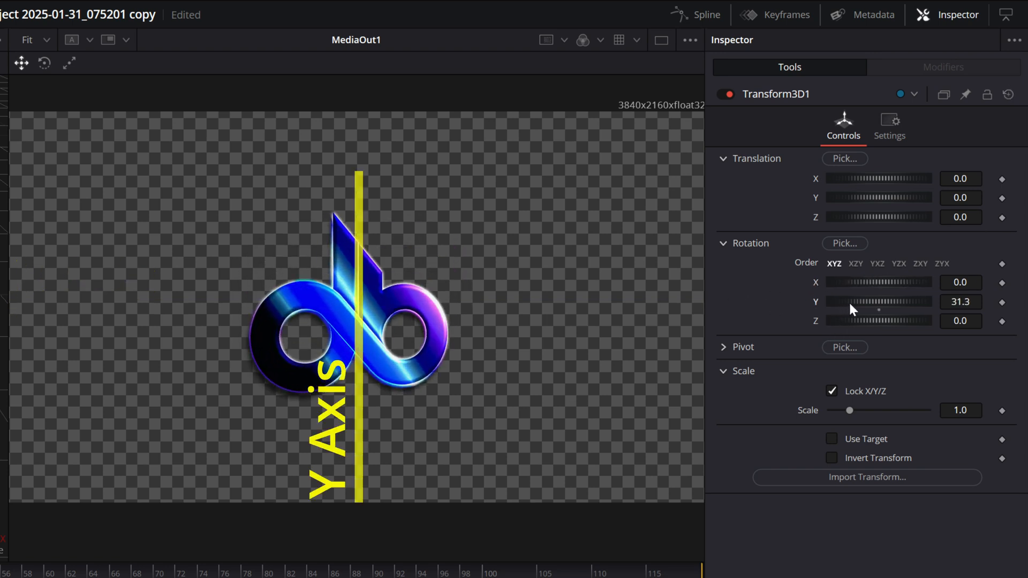
pyautogui.moveTo(852, 302); pyautogui.dragTo(917, 302)
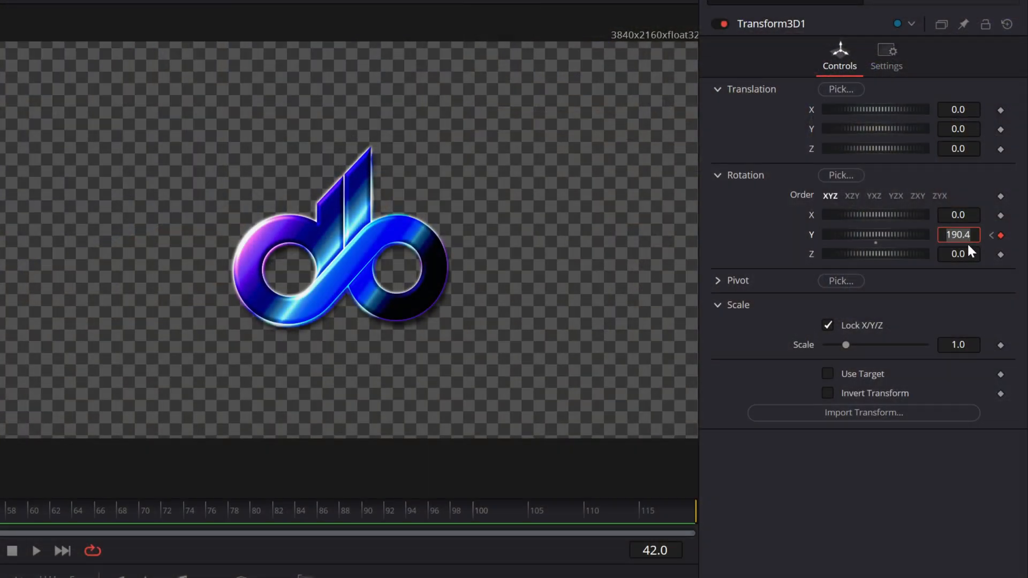
pyautogui.write('360.0')
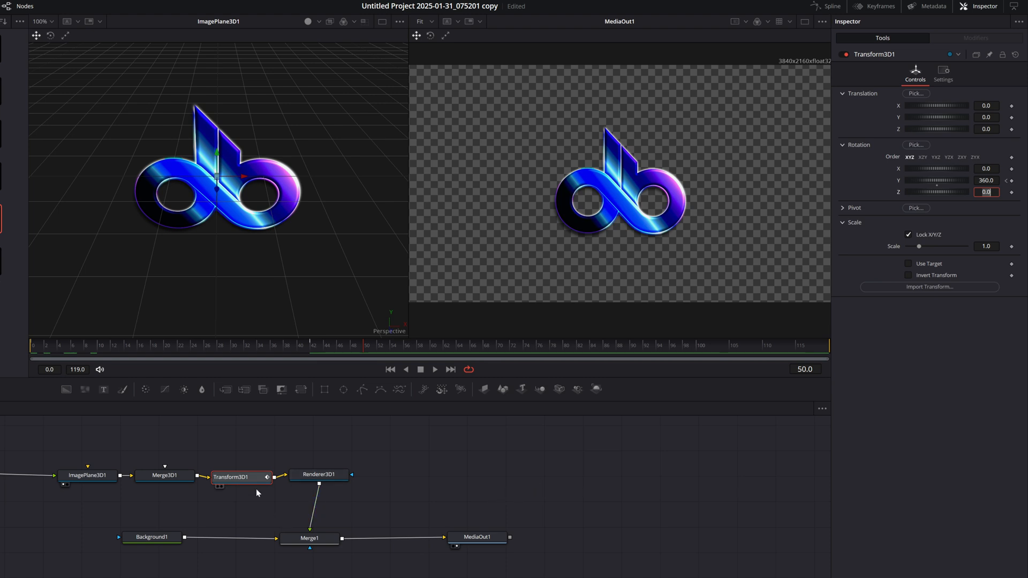
pyautogui.moveTo(232, 486)
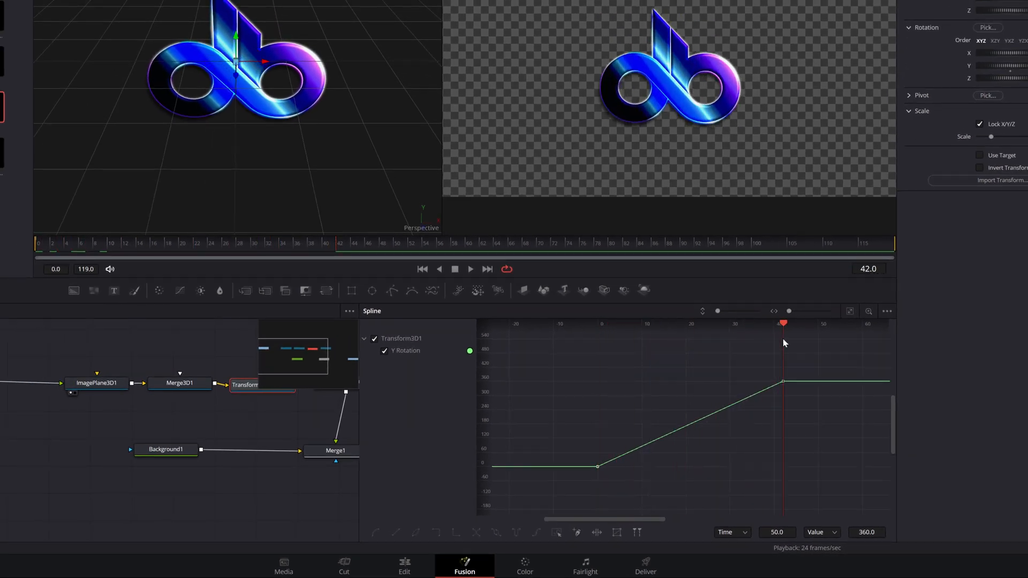
# Move the 360 keyframe to frame 21, loop the spin, and preview playback
pyautogui.moveTo(783, 322); pyautogui.dragTo(831, 322)
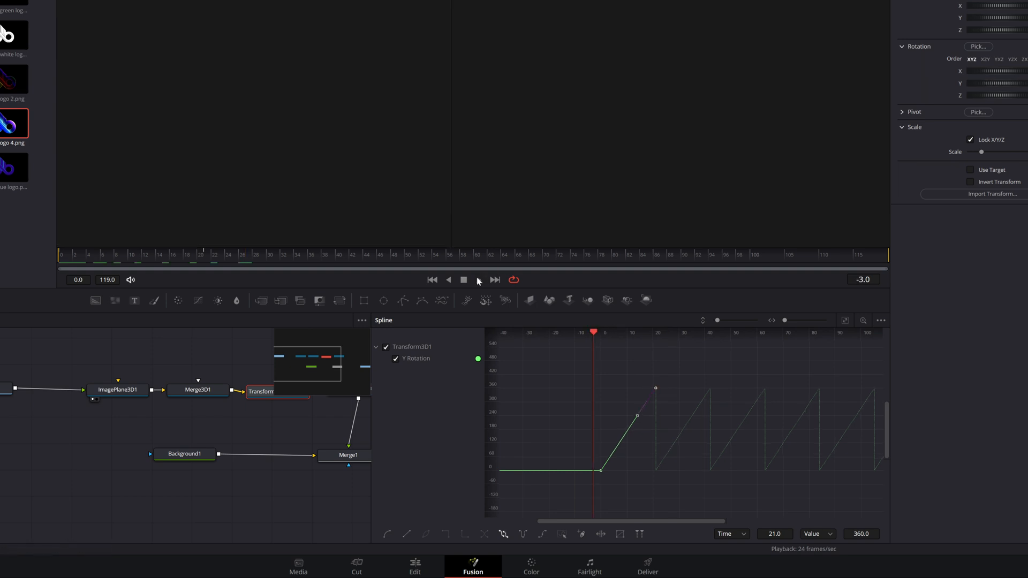
pyautogui.click(478, 280)
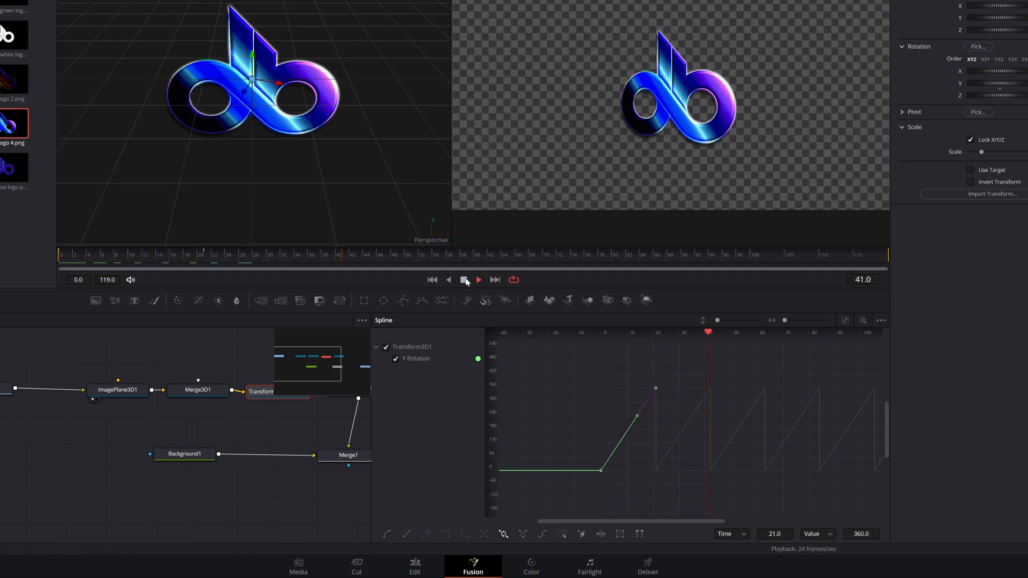
pyautogui.click(487, 567)
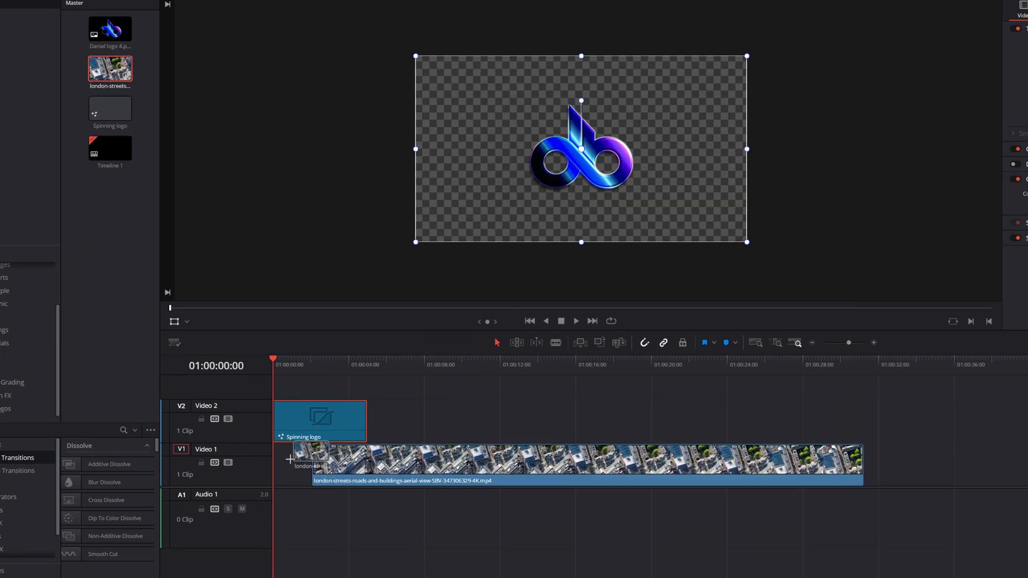
# Align the aerial clip to the timeline start under the logo and preview the result
pyautogui.moveTo(366, 421); pyautogui.dragTo(745, 420)
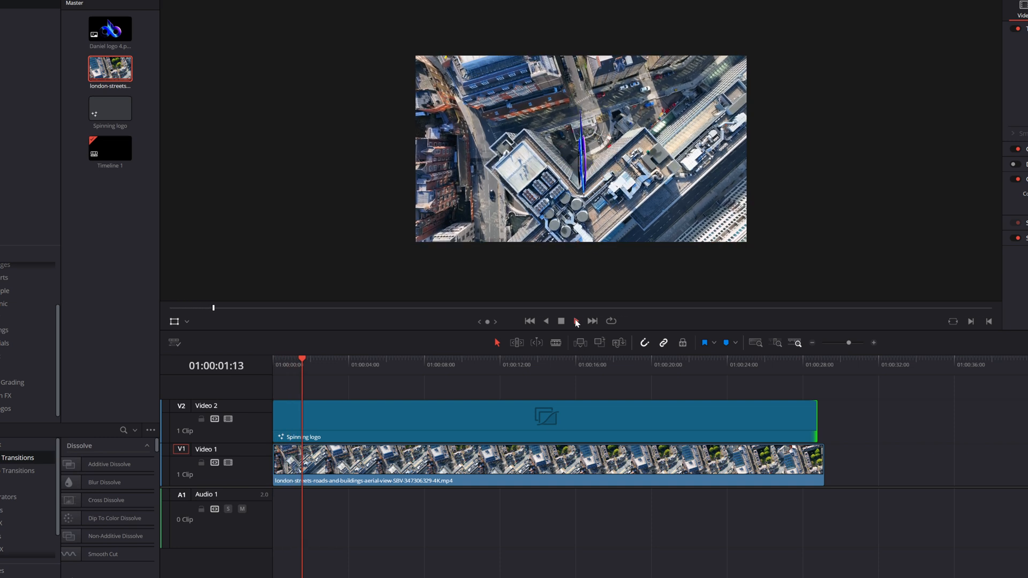
pyautogui.click(576, 321)
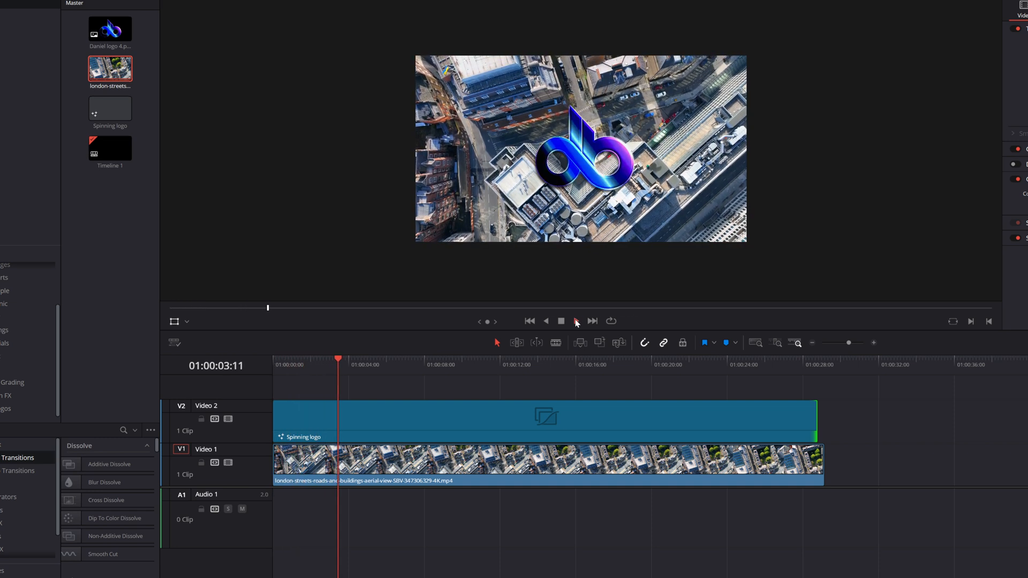
pyautogui.click(576, 320)
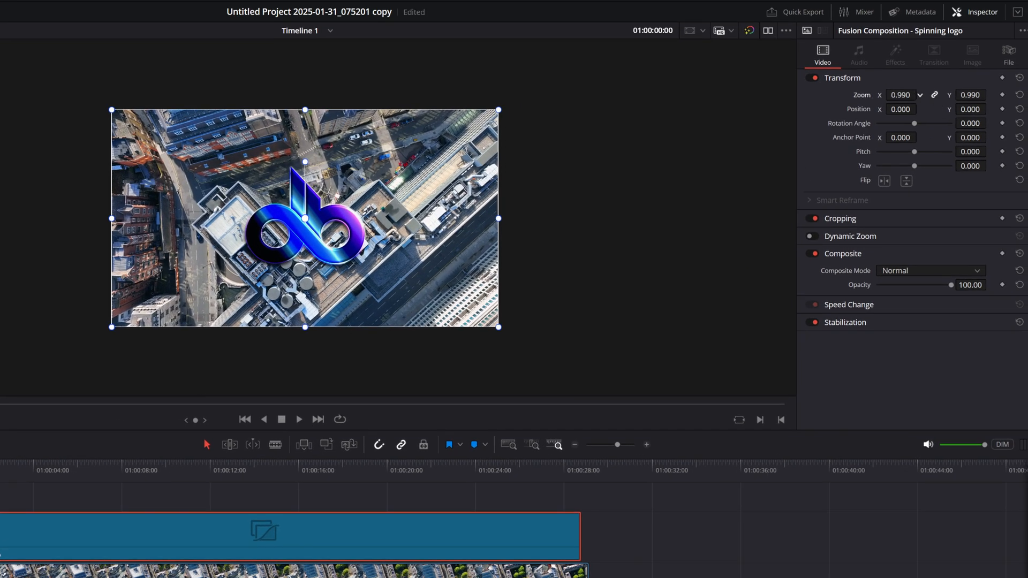
# Keyframe the Spinning logo clip's Zoom from 0.000 up to 0.870
pyautogui.write('0.000')
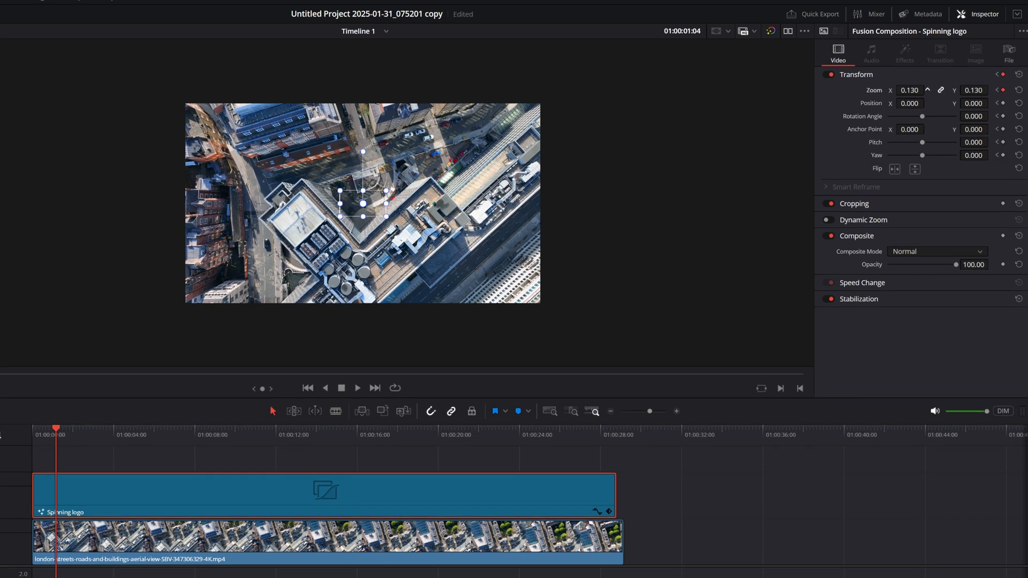
pyautogui.write('0.870')
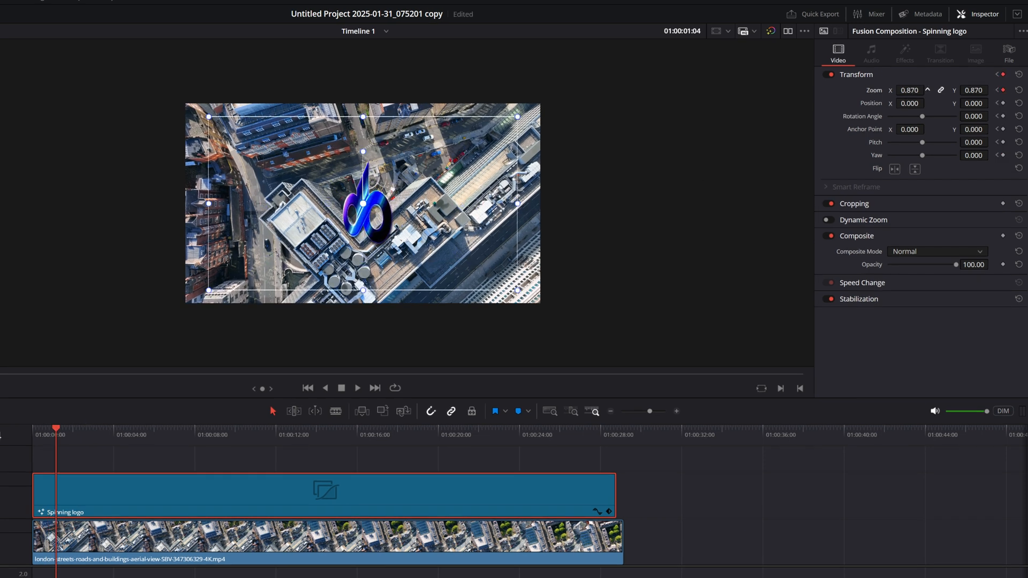